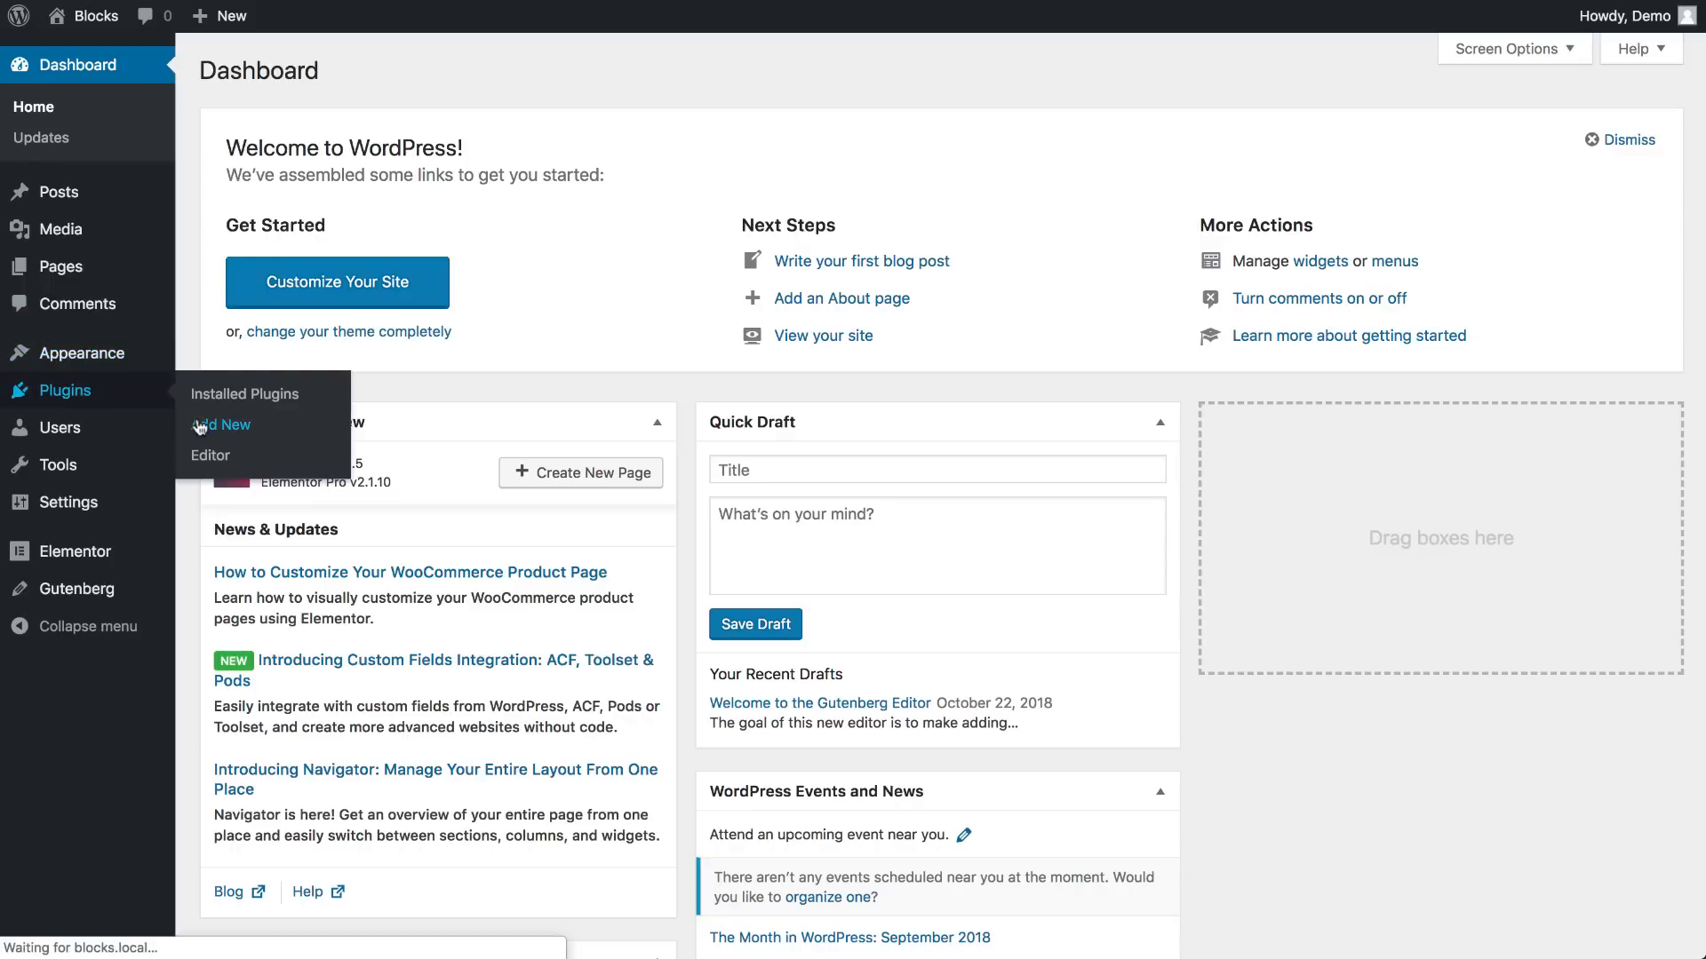
Install the Elementor Blocks for Gutenberg plugin from Plugins > Add New.
left_click(220, 425)
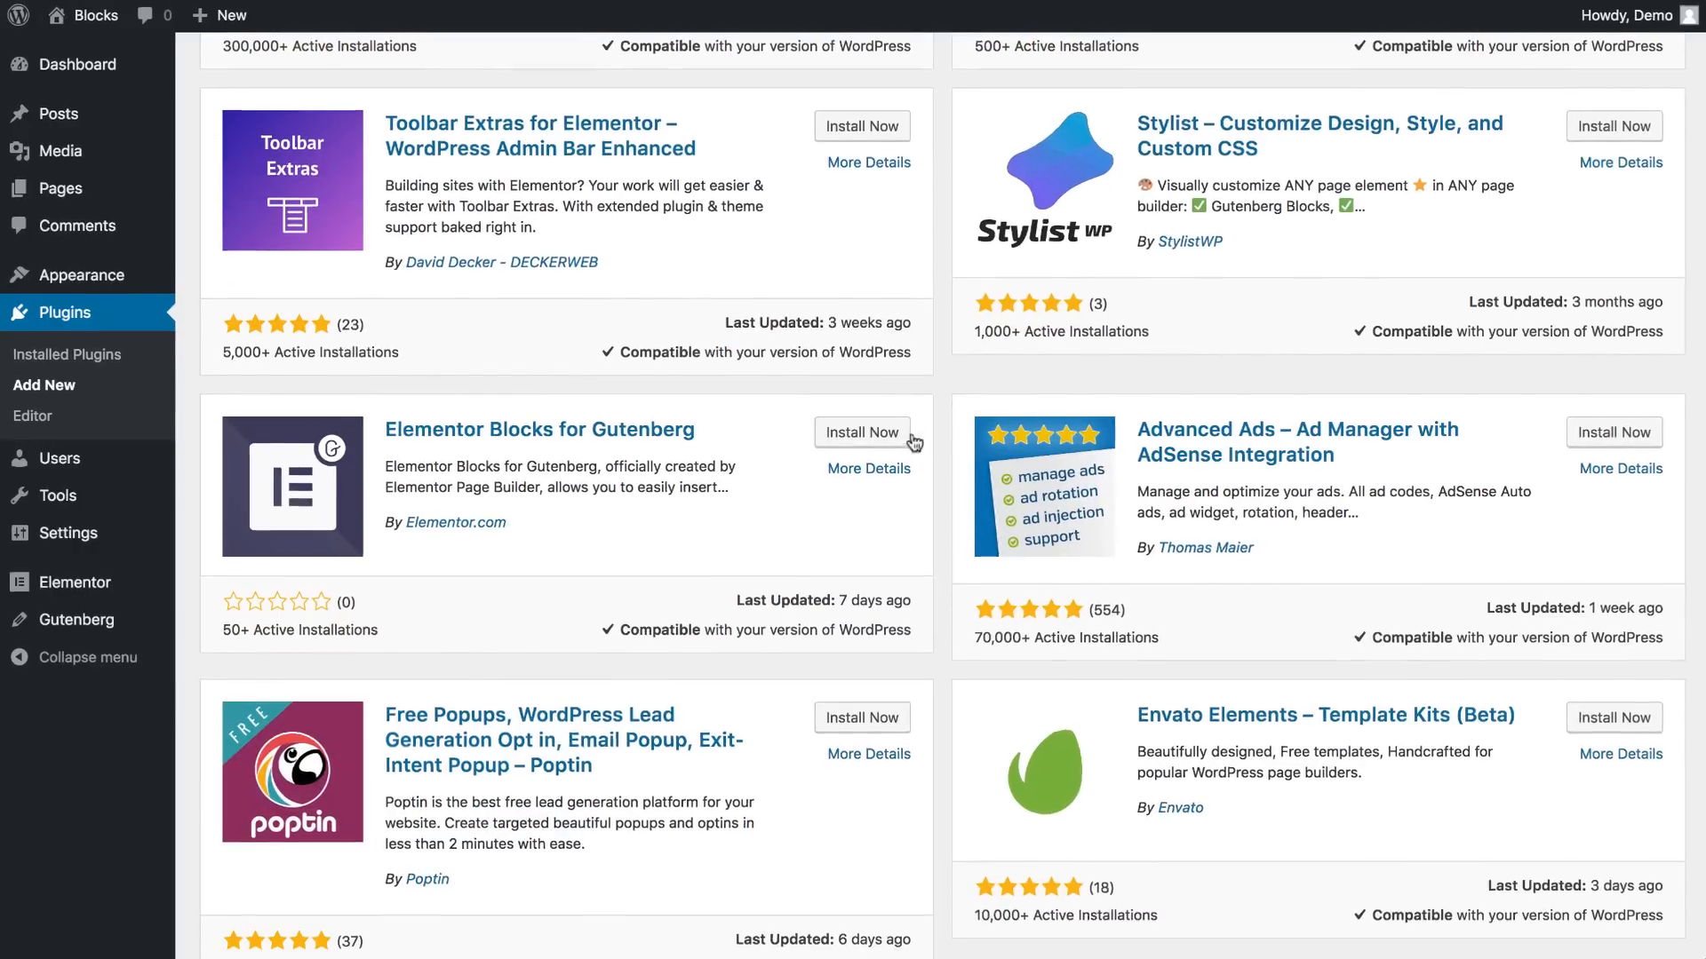
left_click(860, 431)
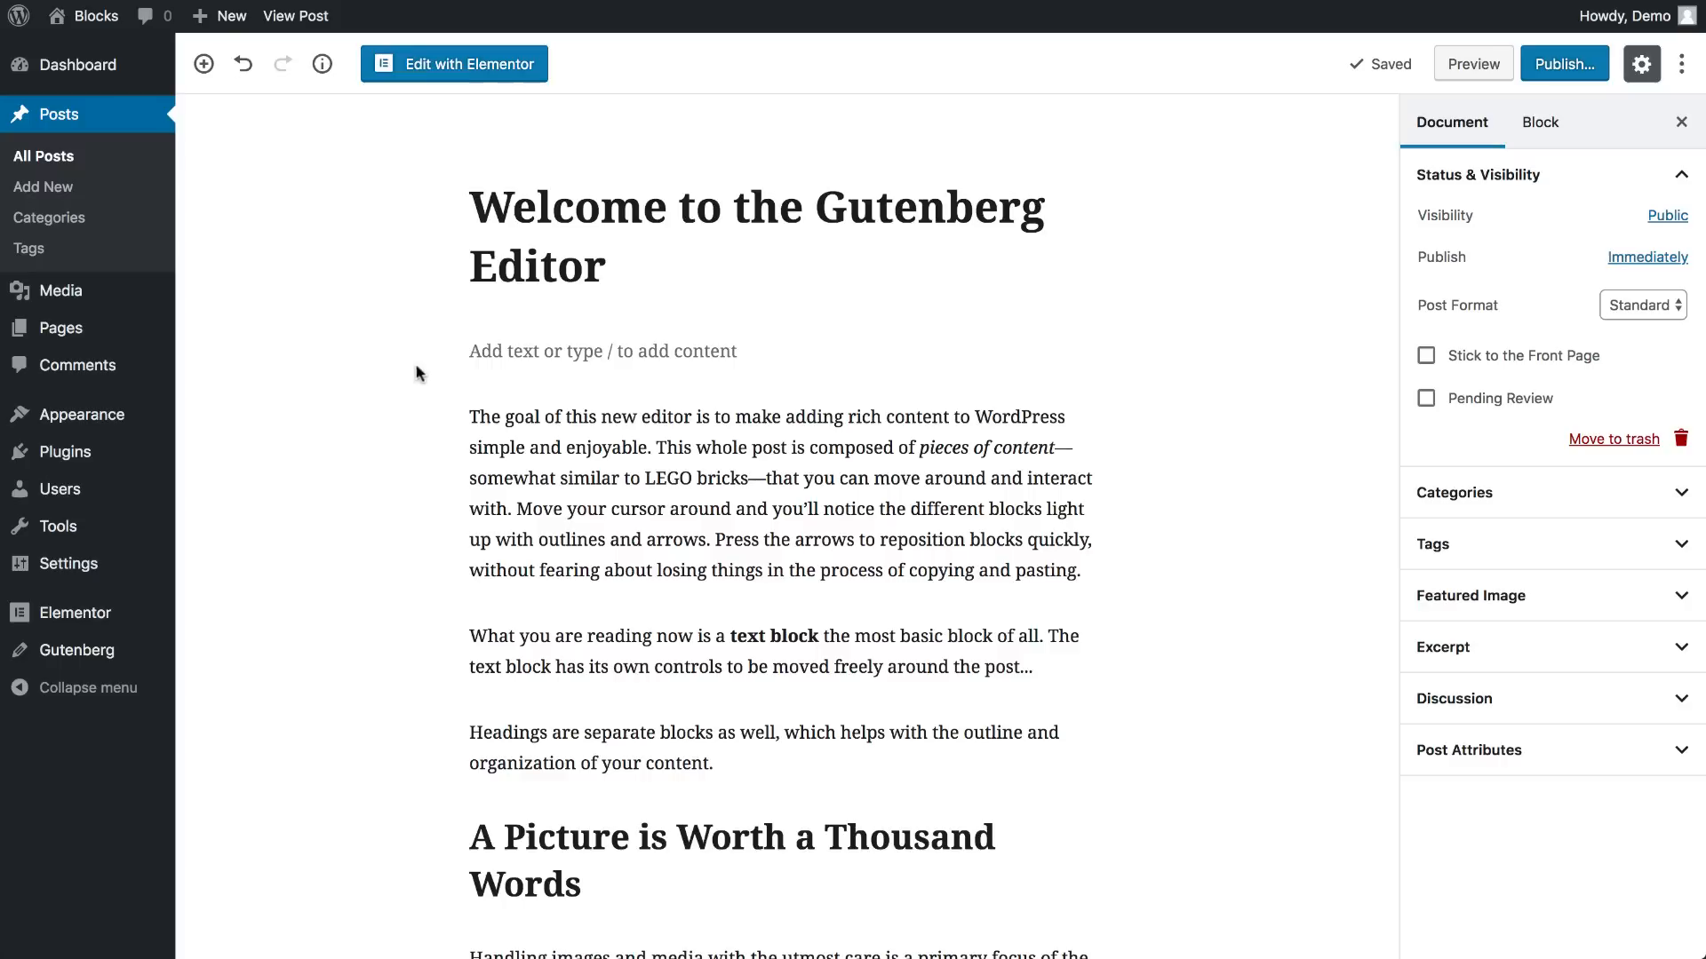
Insert an Elementor Library block below the title and bring up its Select a Template list.
type("ele")
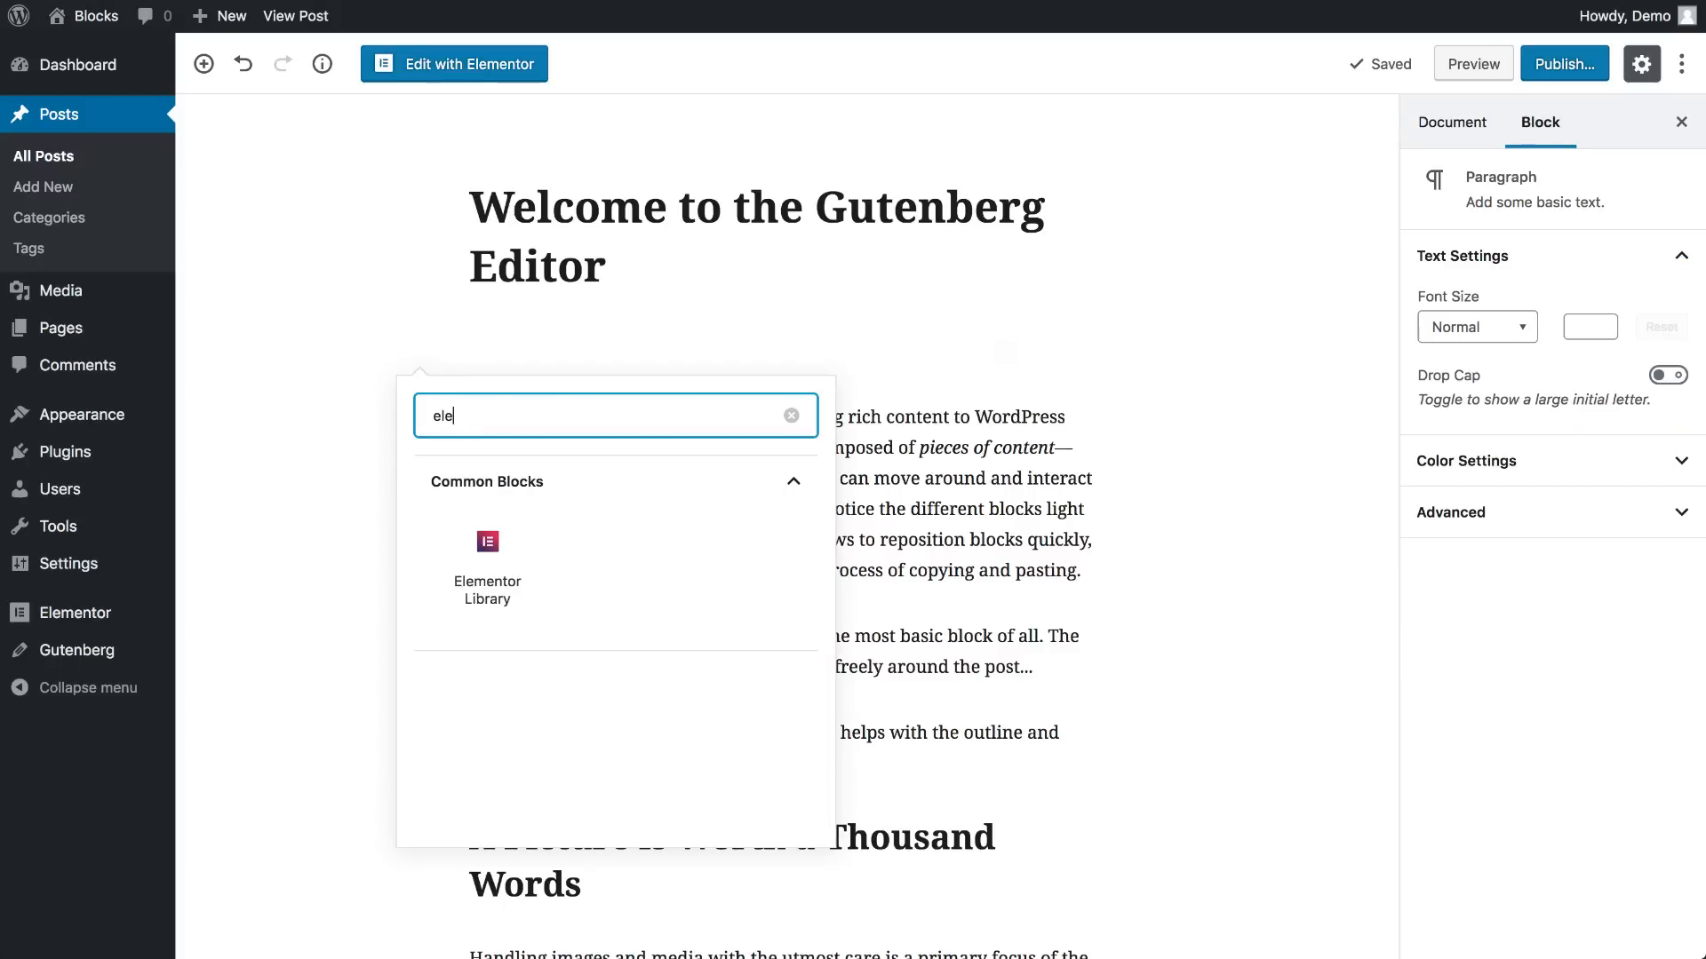
left_click(487, 542)
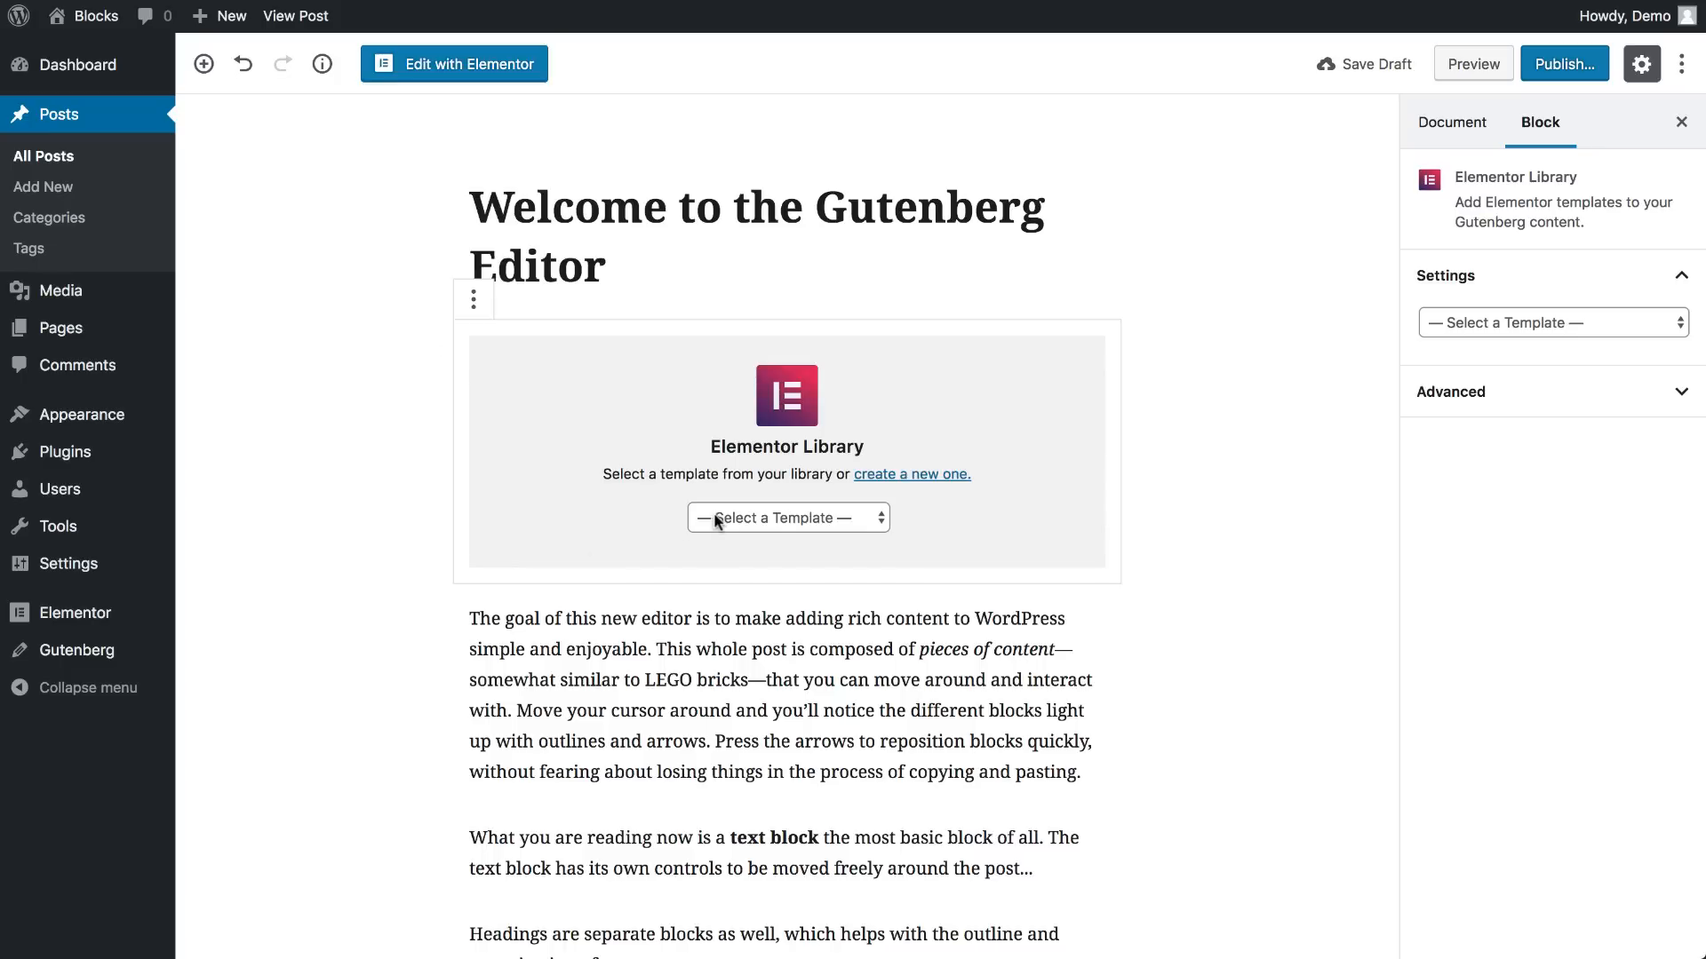
left_click(787, 517)
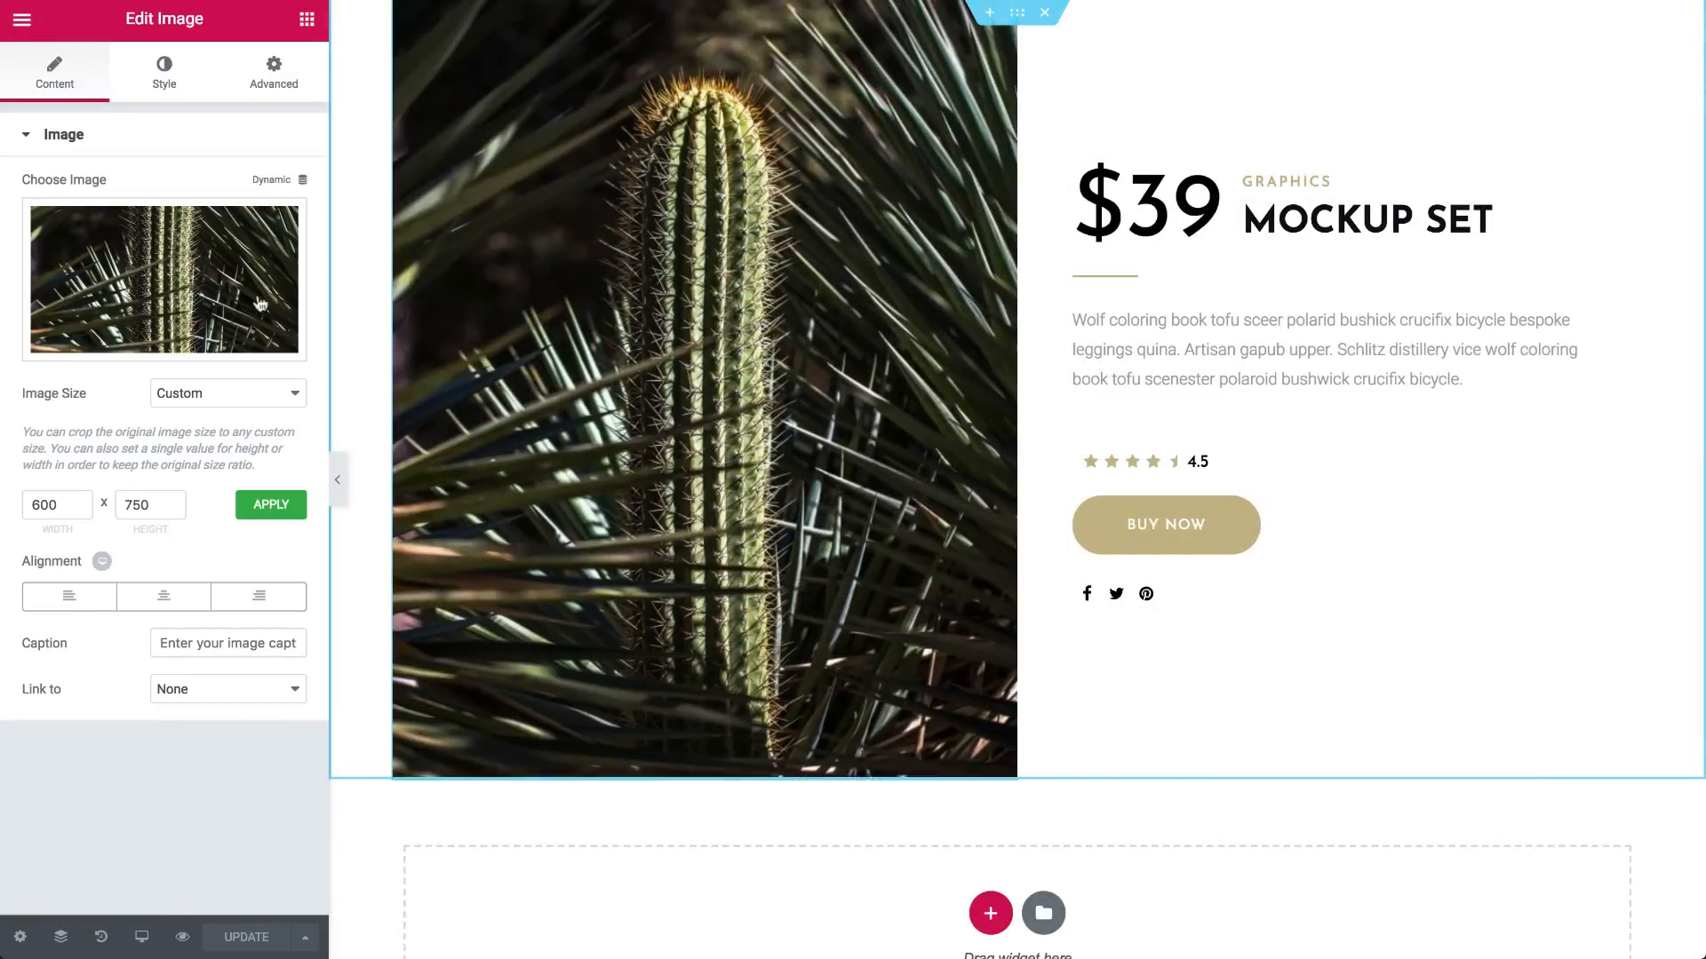
Replace the template's cactus image with the notebook-and-sunglasses photo from the Media Library.
left_click(163, 279)
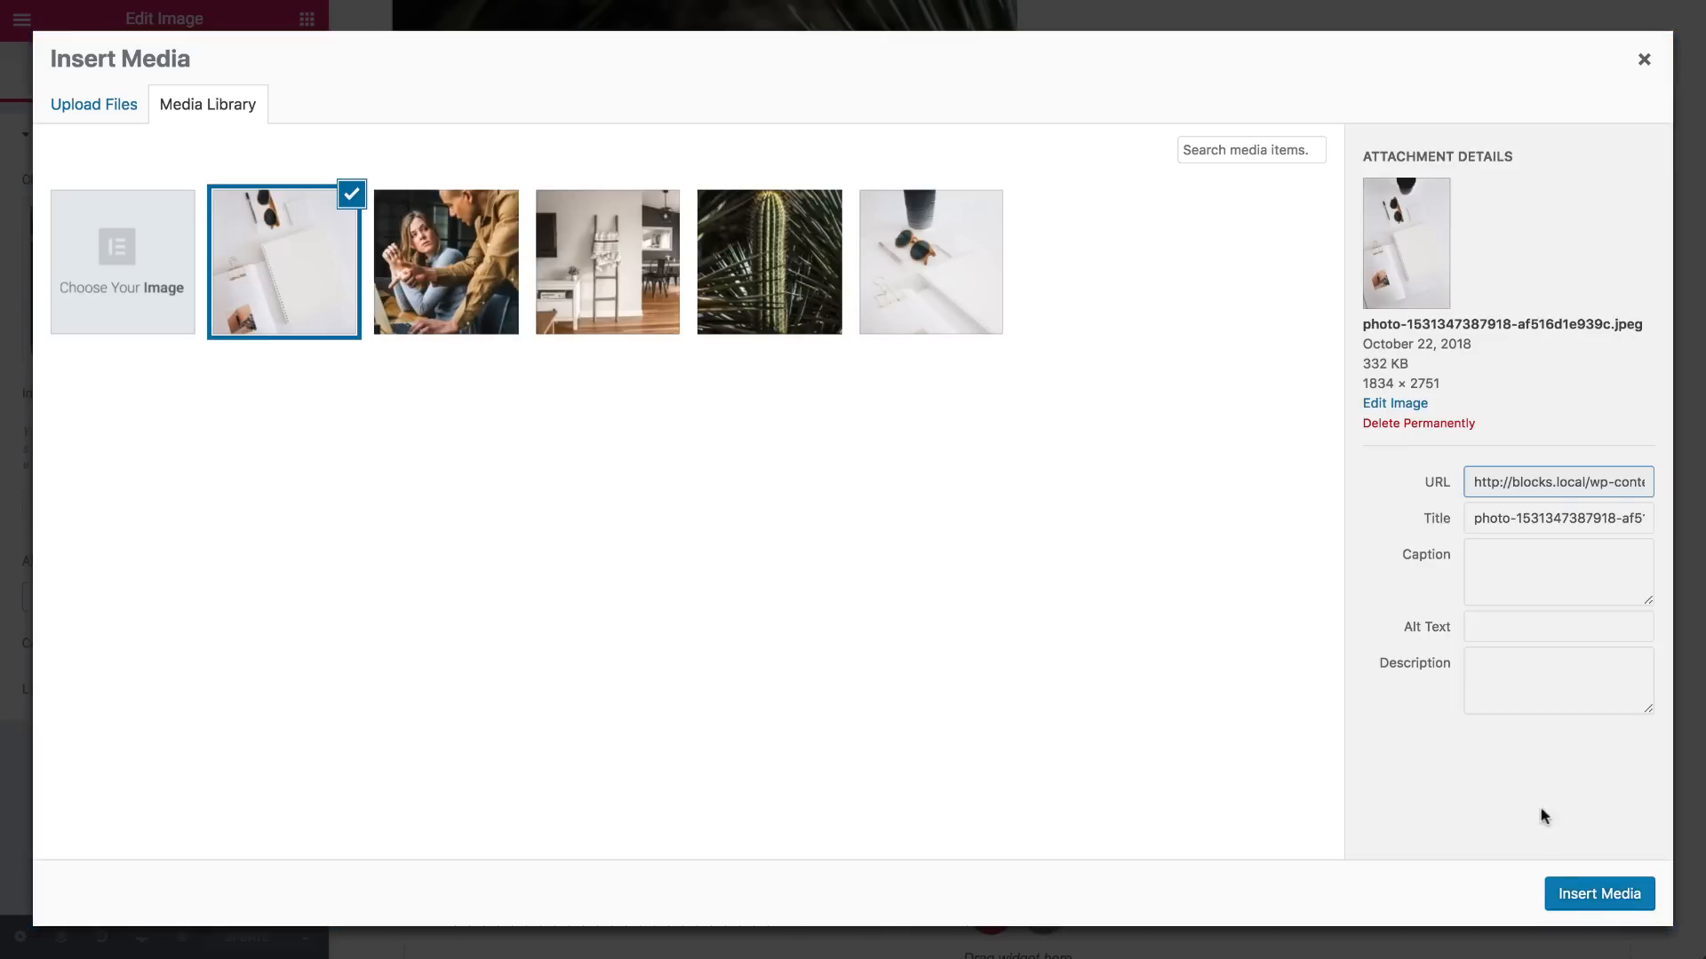
left_click(1597, 893)
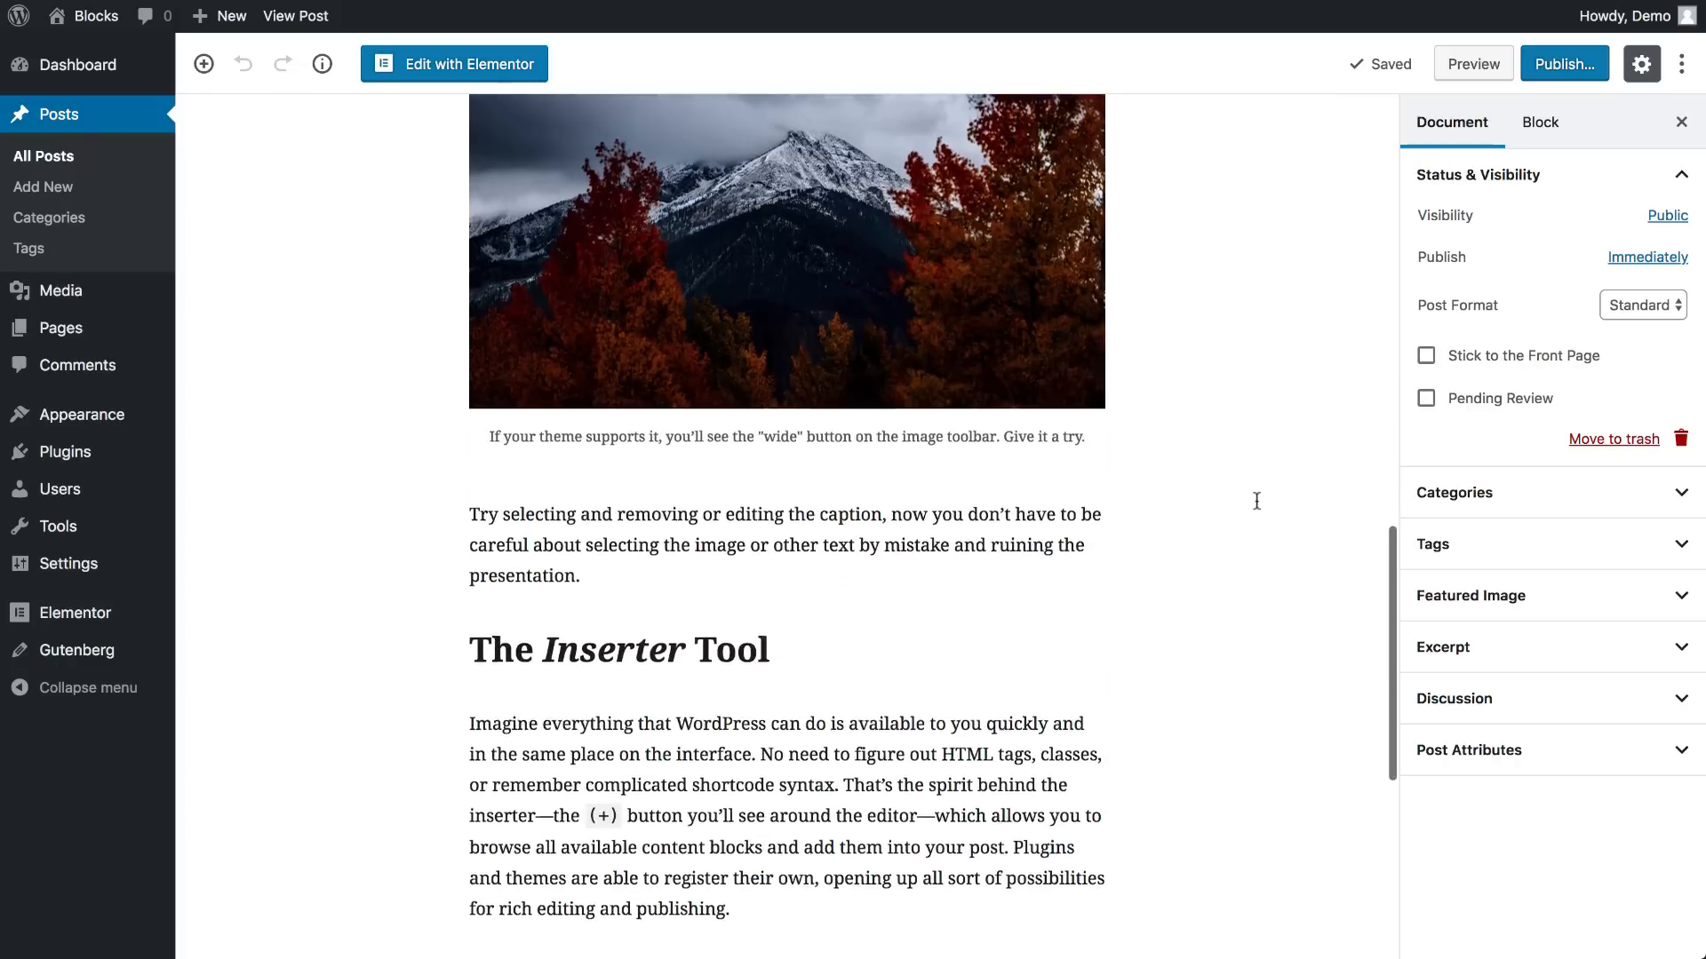
Embed the Subscribe newsletter template in an Elementor Library block mid-post and save the draft.
scroll("down", 3)
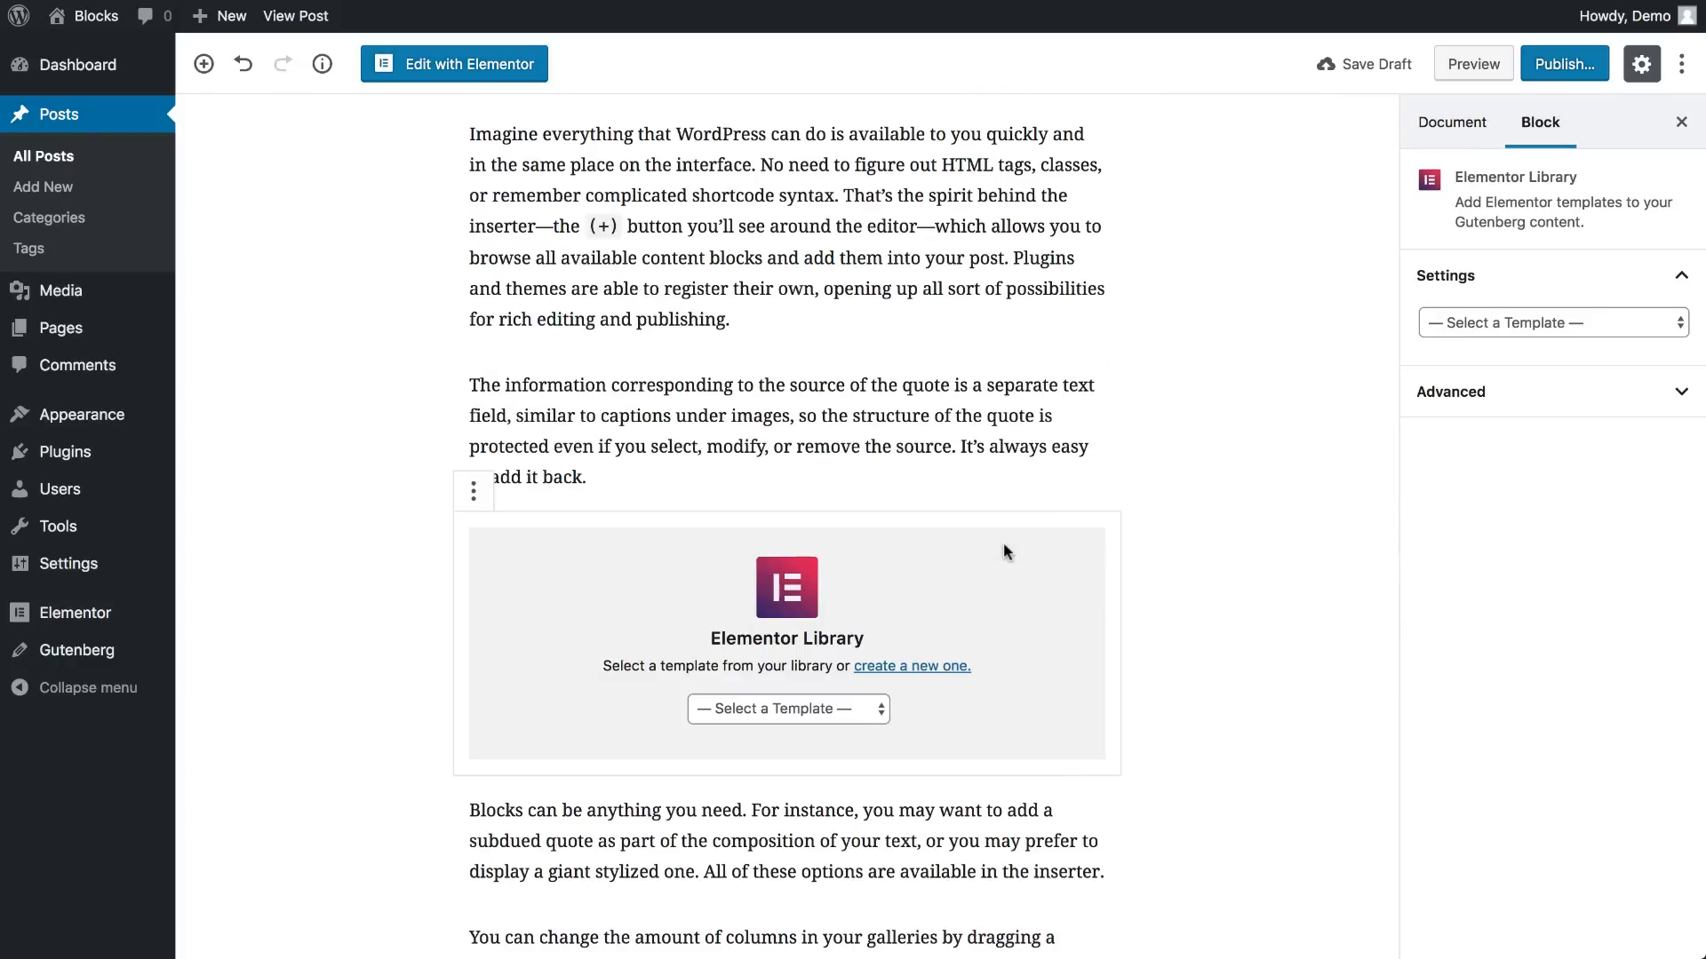
left_click(787, 709)
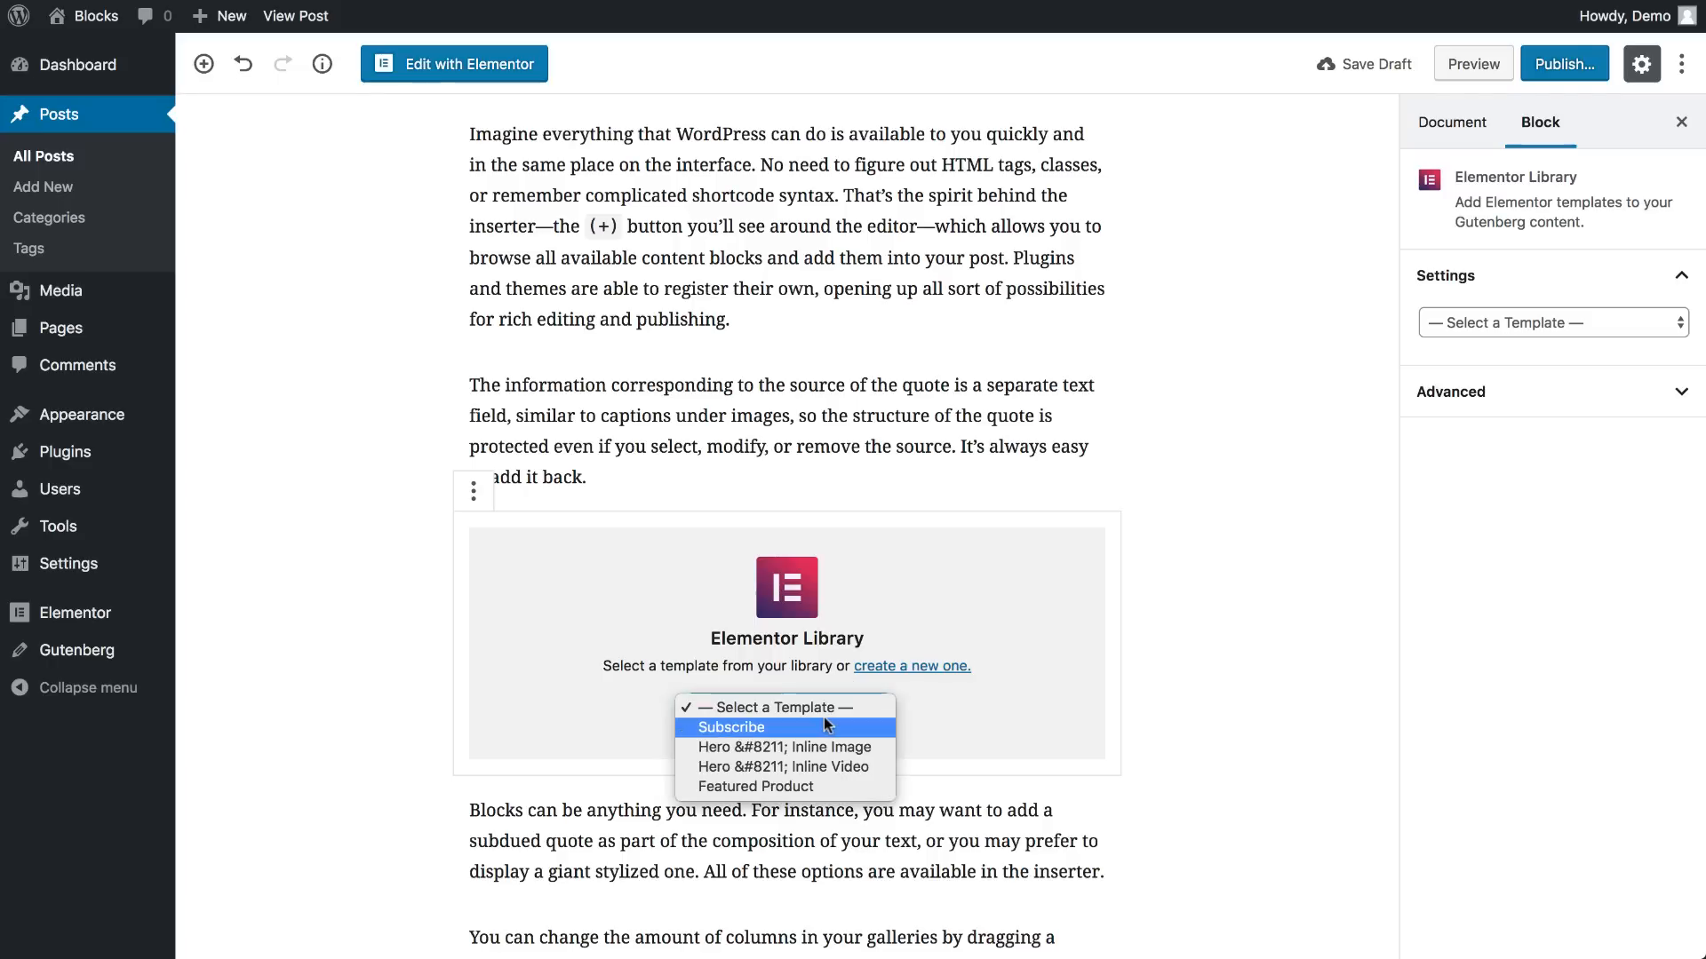
left_click(730, 727)
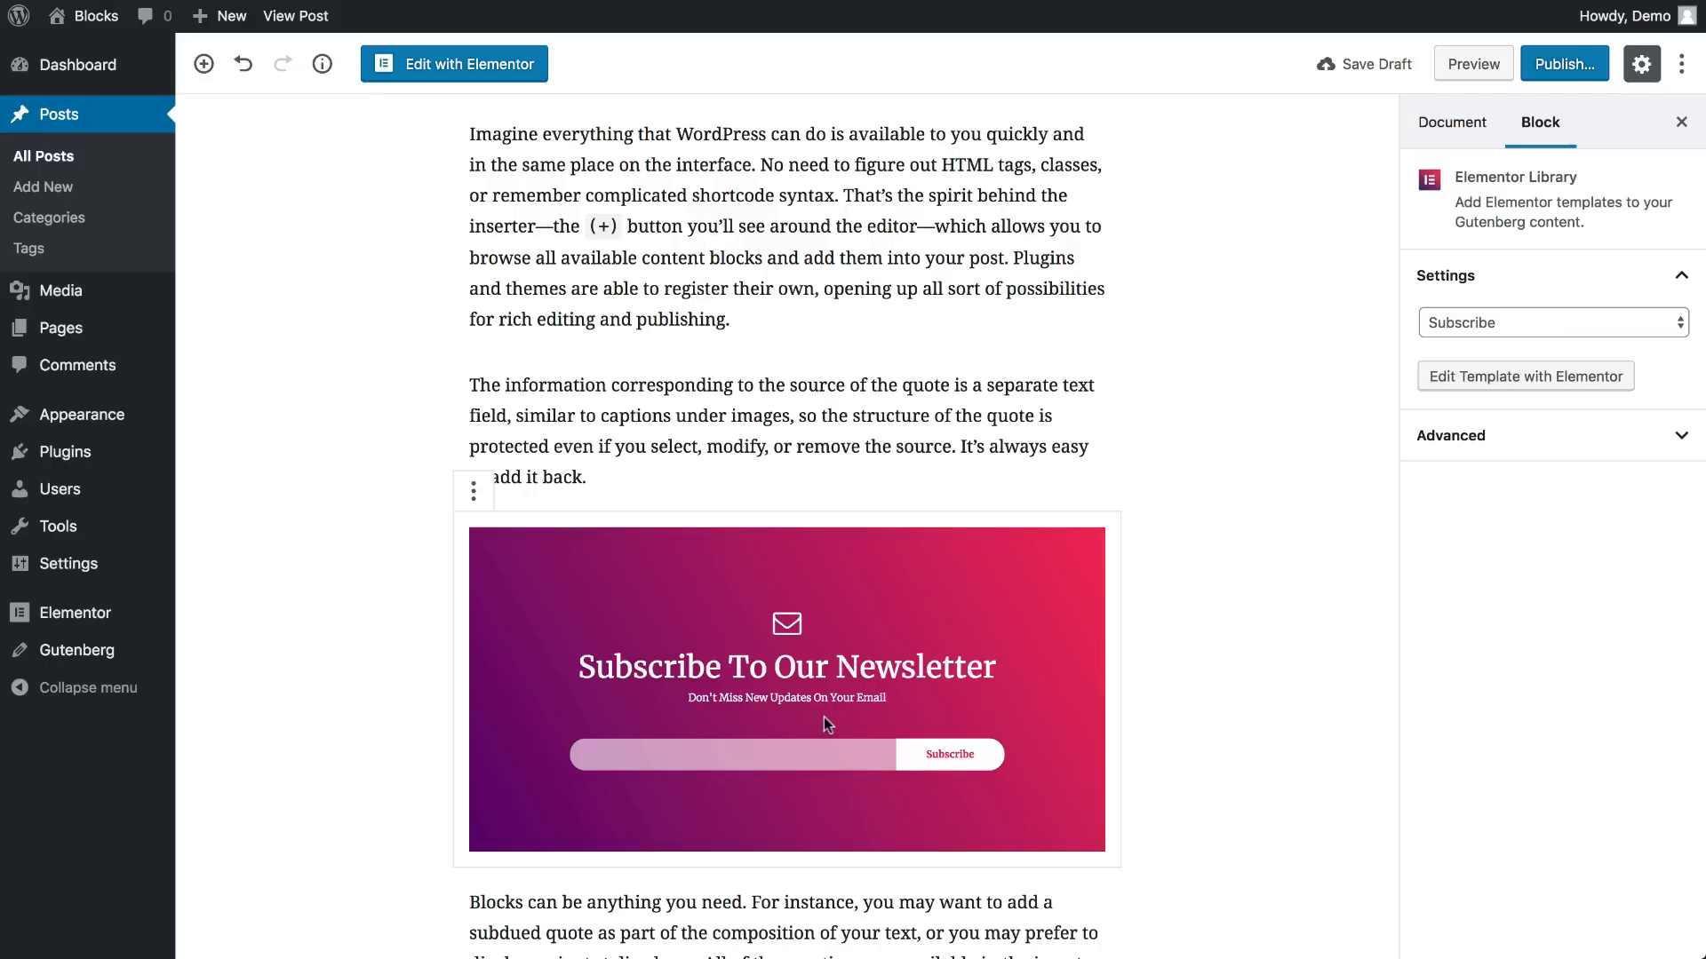
mouse_move(1276, 608)
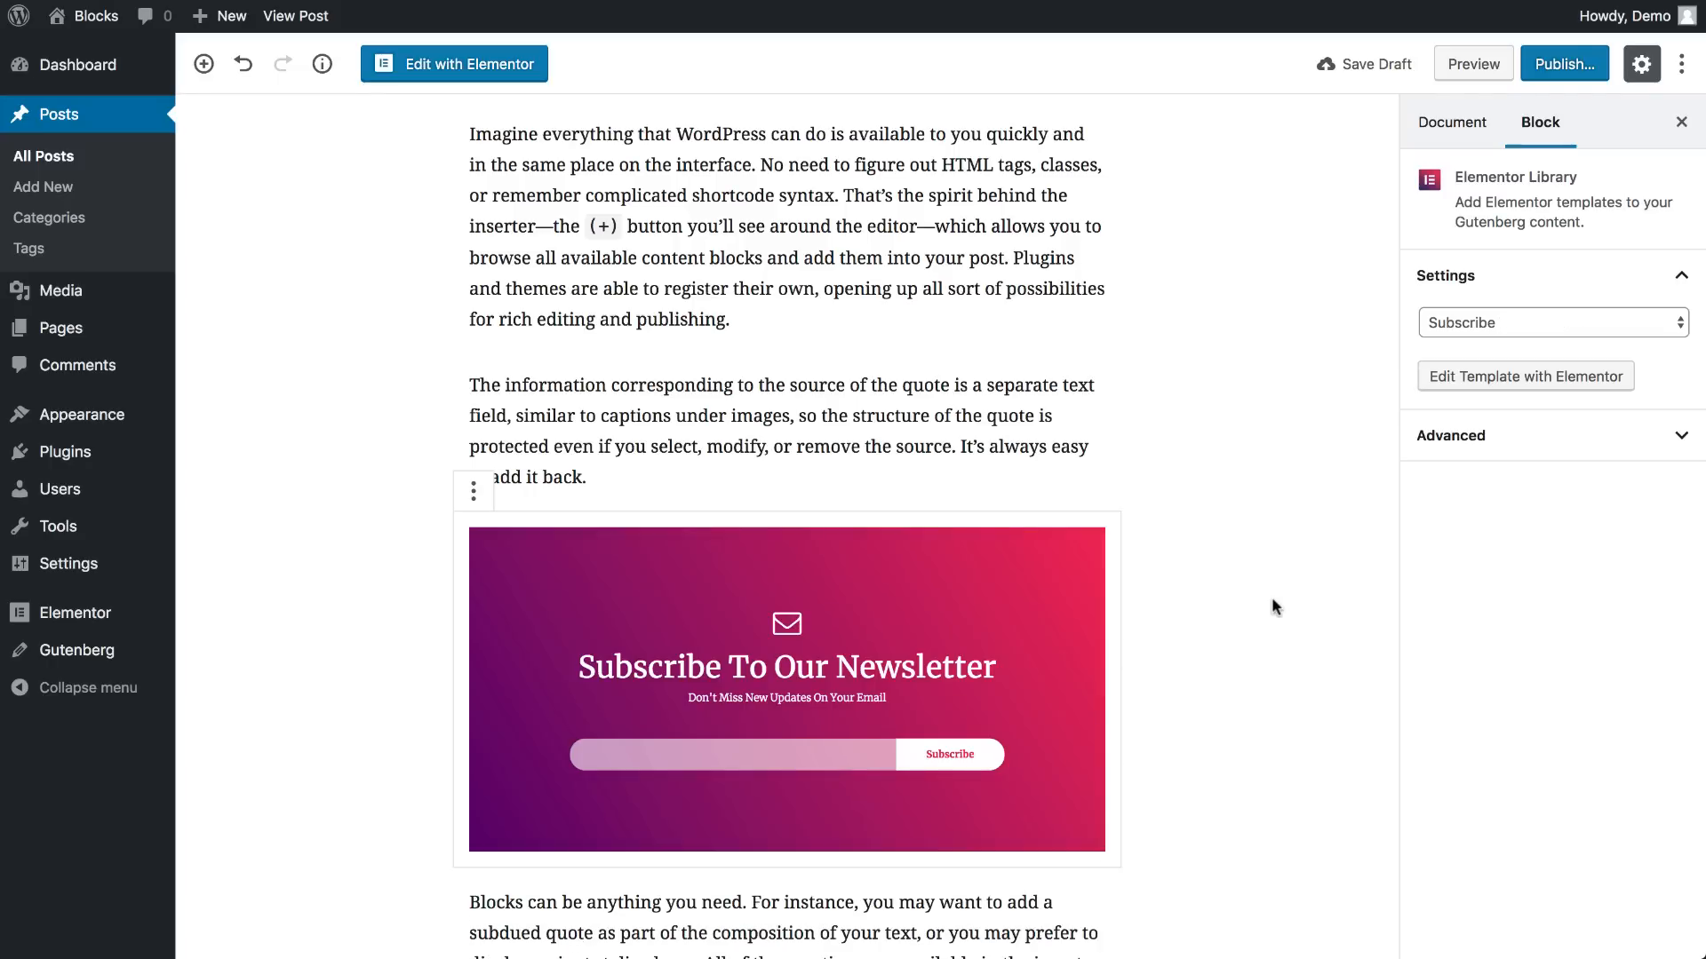
left_click(1451, 123)
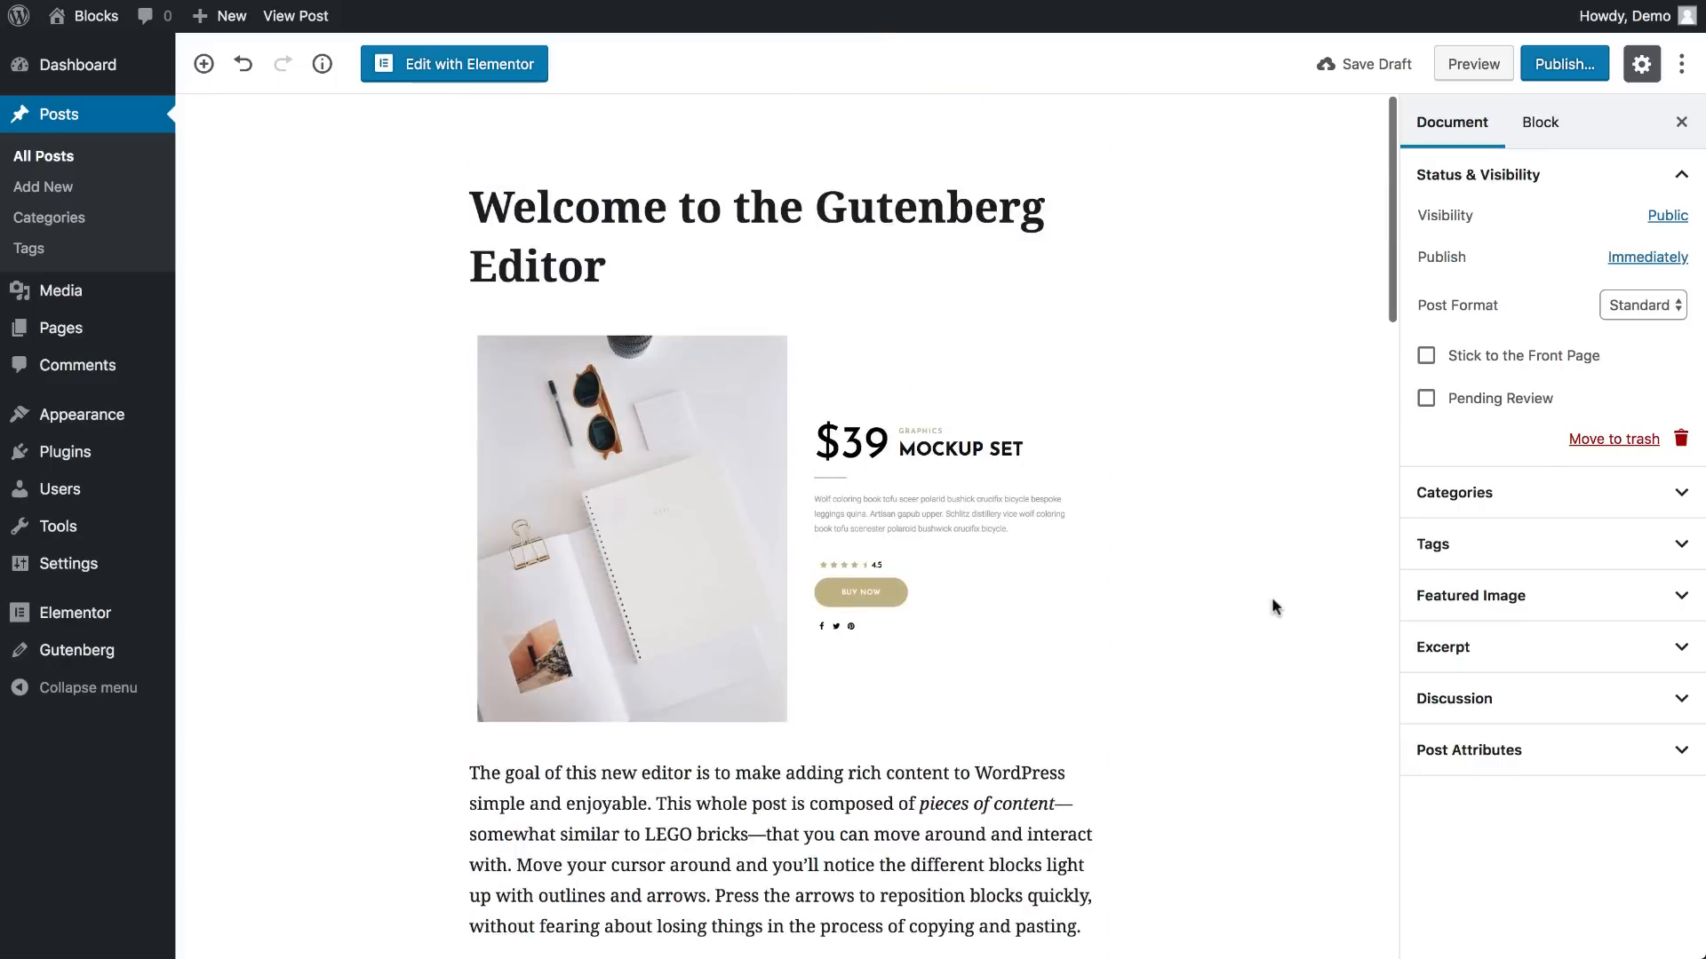
left_click(1362, 64)
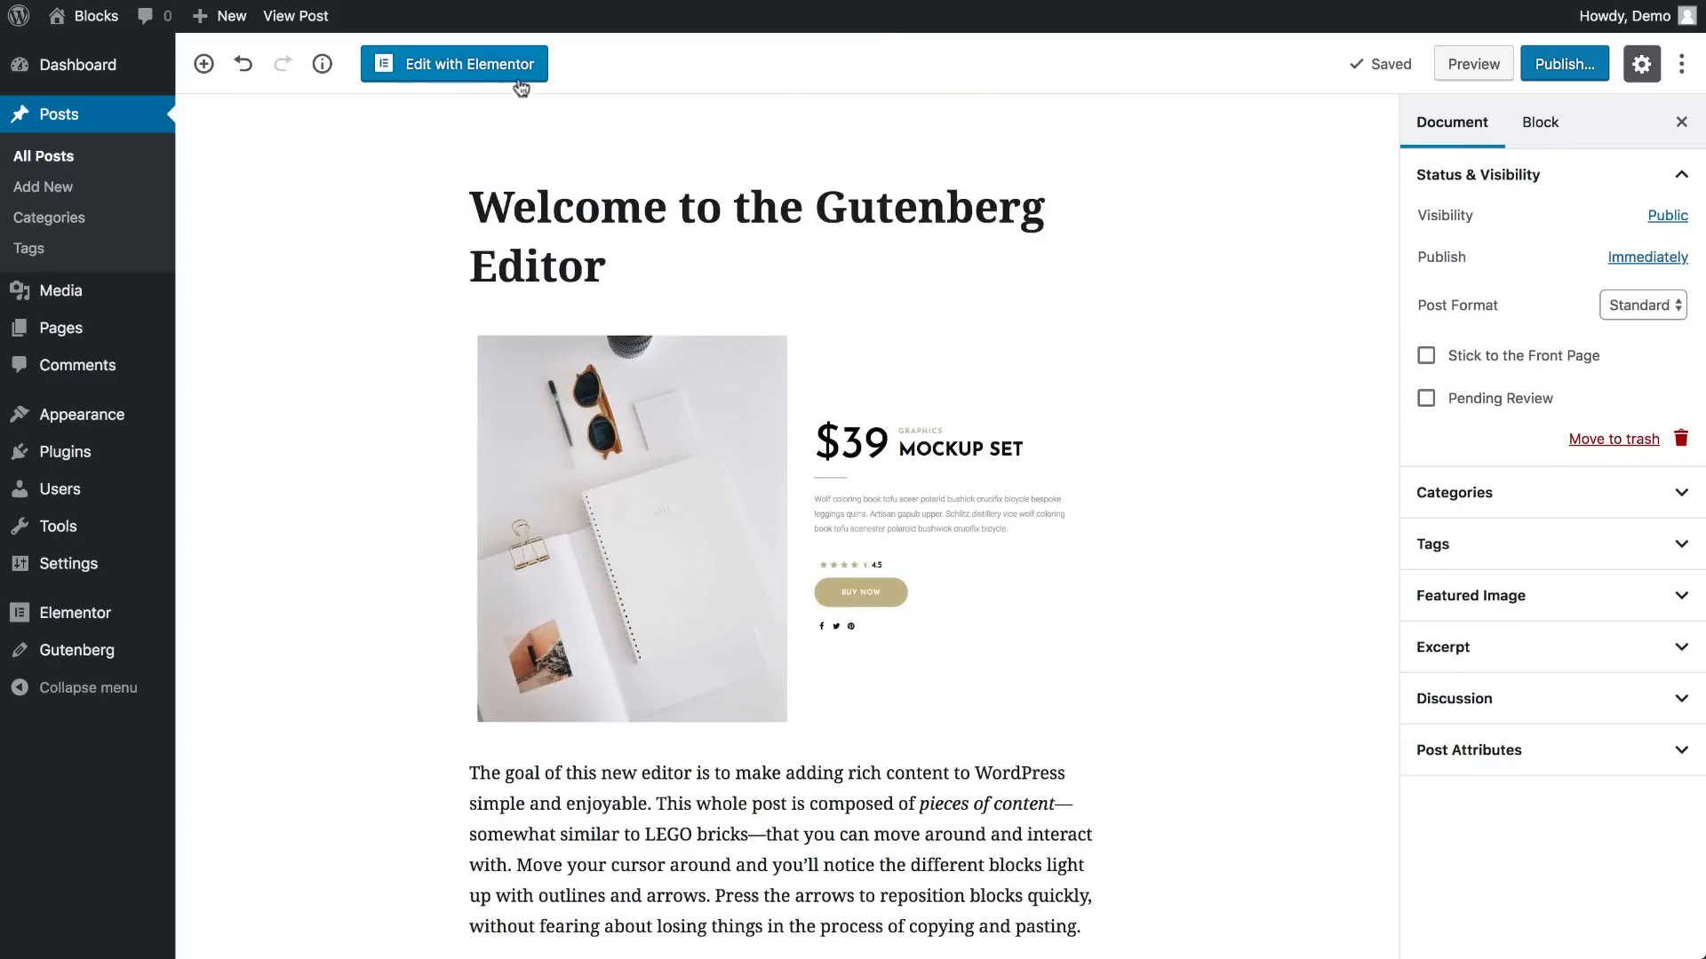
Save the About section as a reusable Elementor template via Edit with Elementor.
left_click(466, 64)
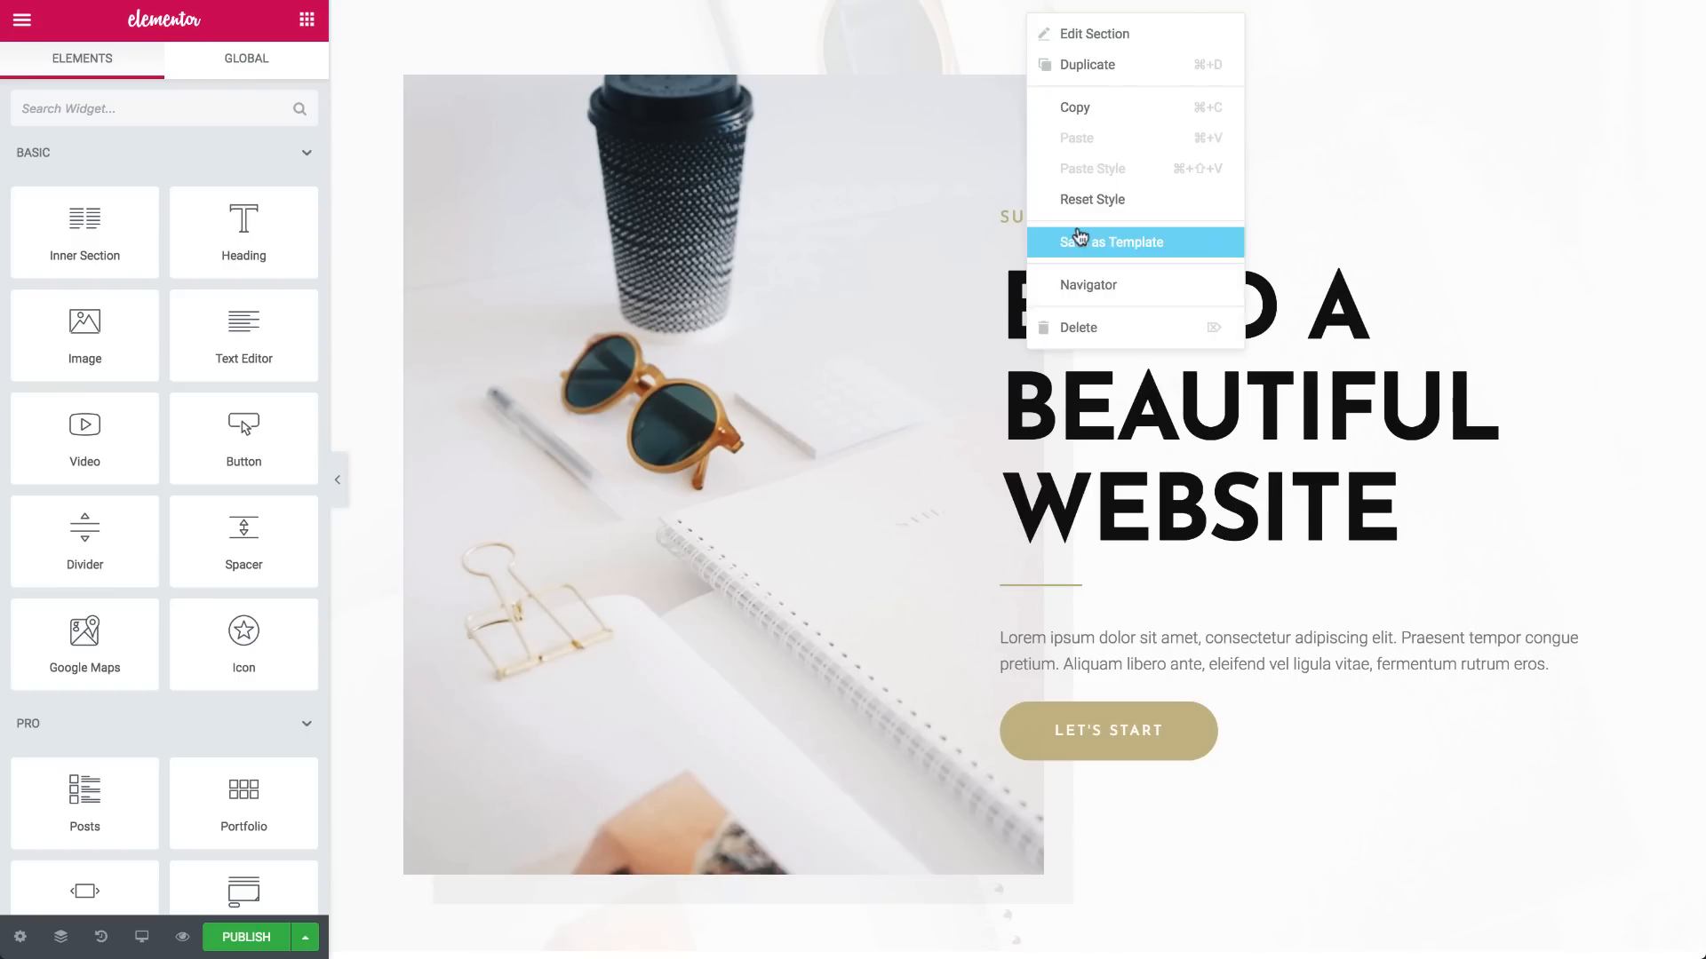
left_click(1111, 242)
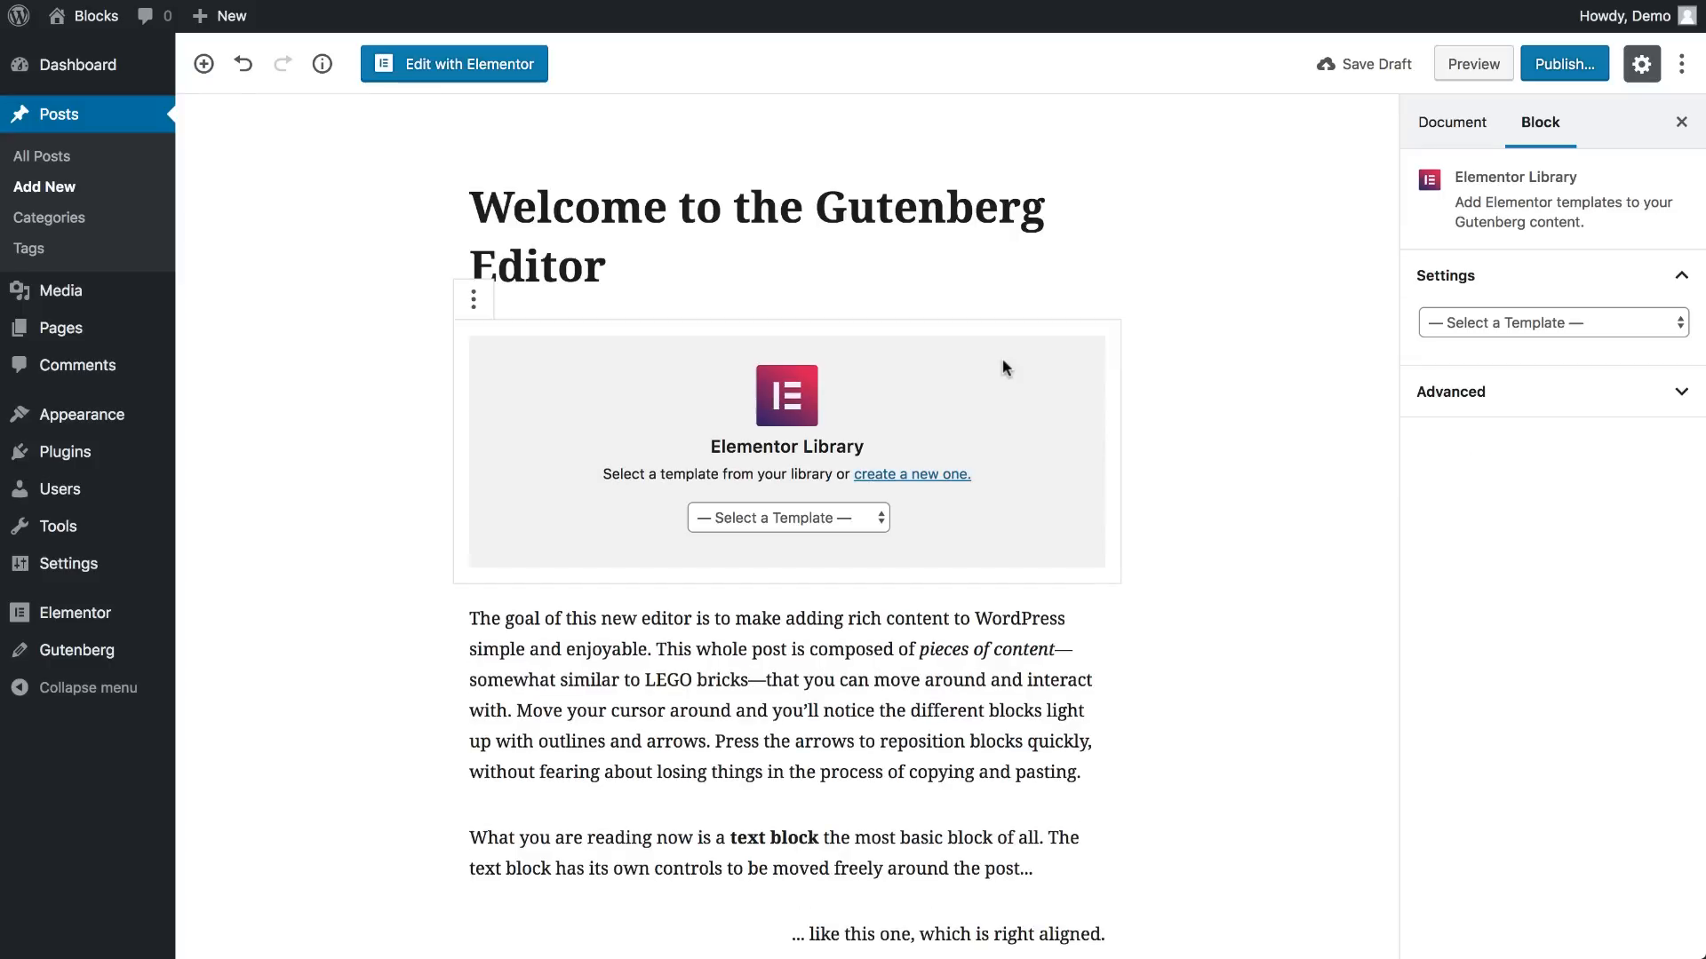
Choose the About 'Build A Beautiful Website' template for the block below the title.
left_click(787, 517)
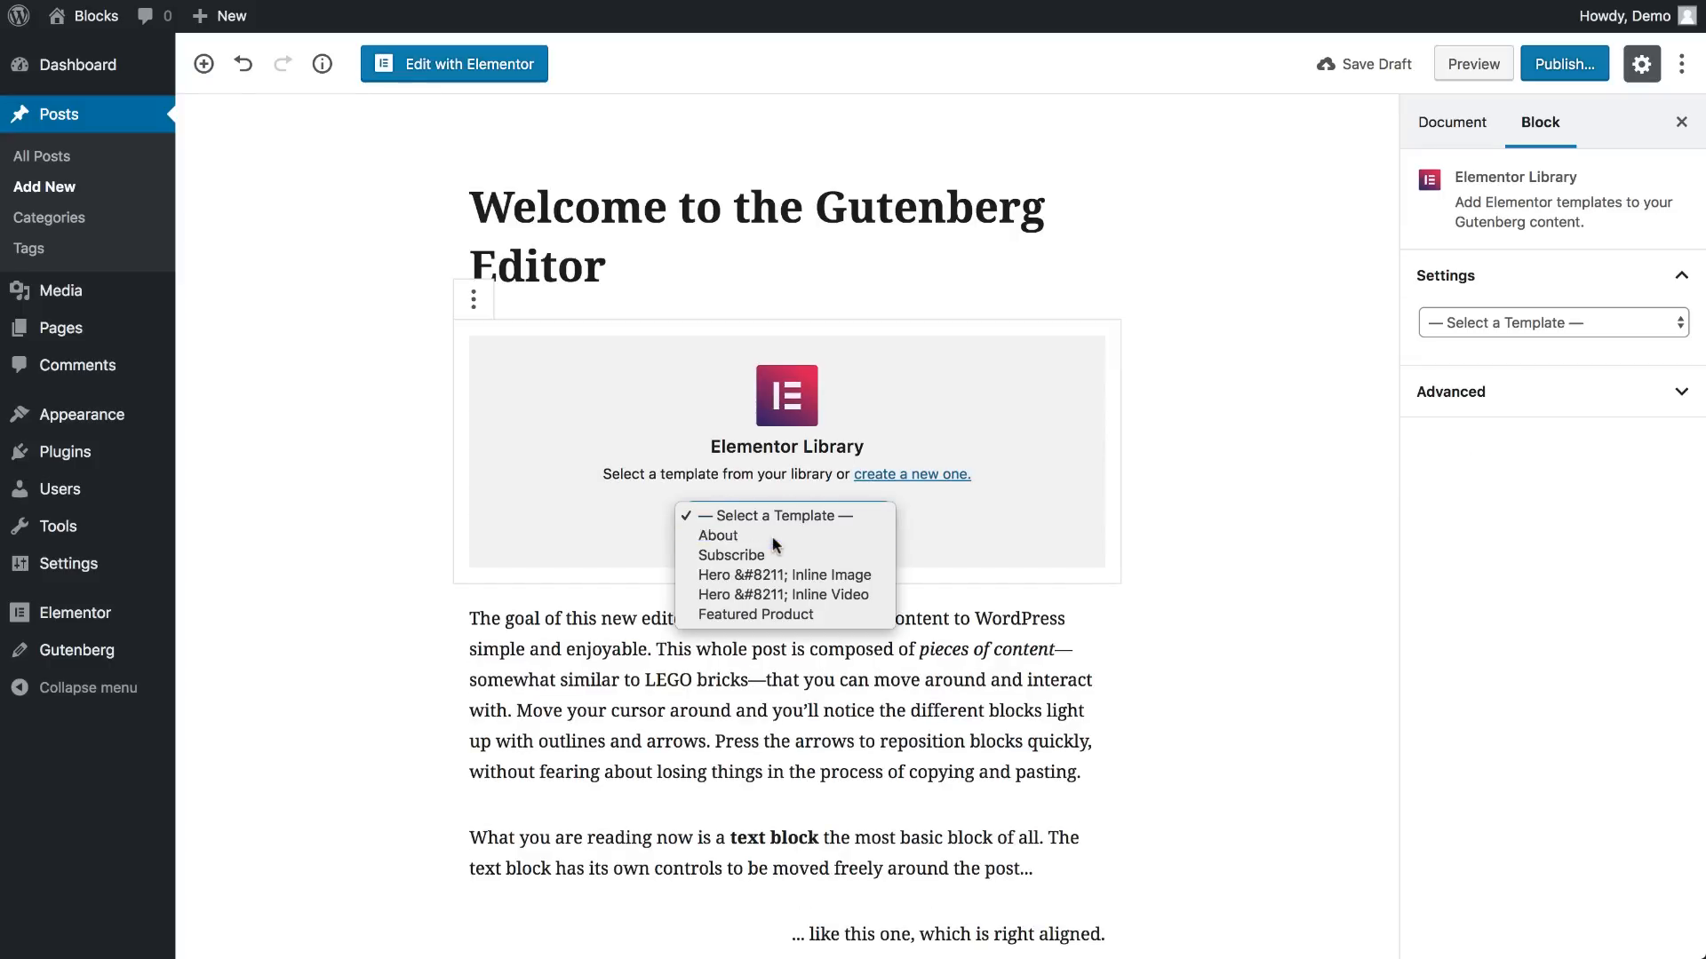
left_click(717, 535)
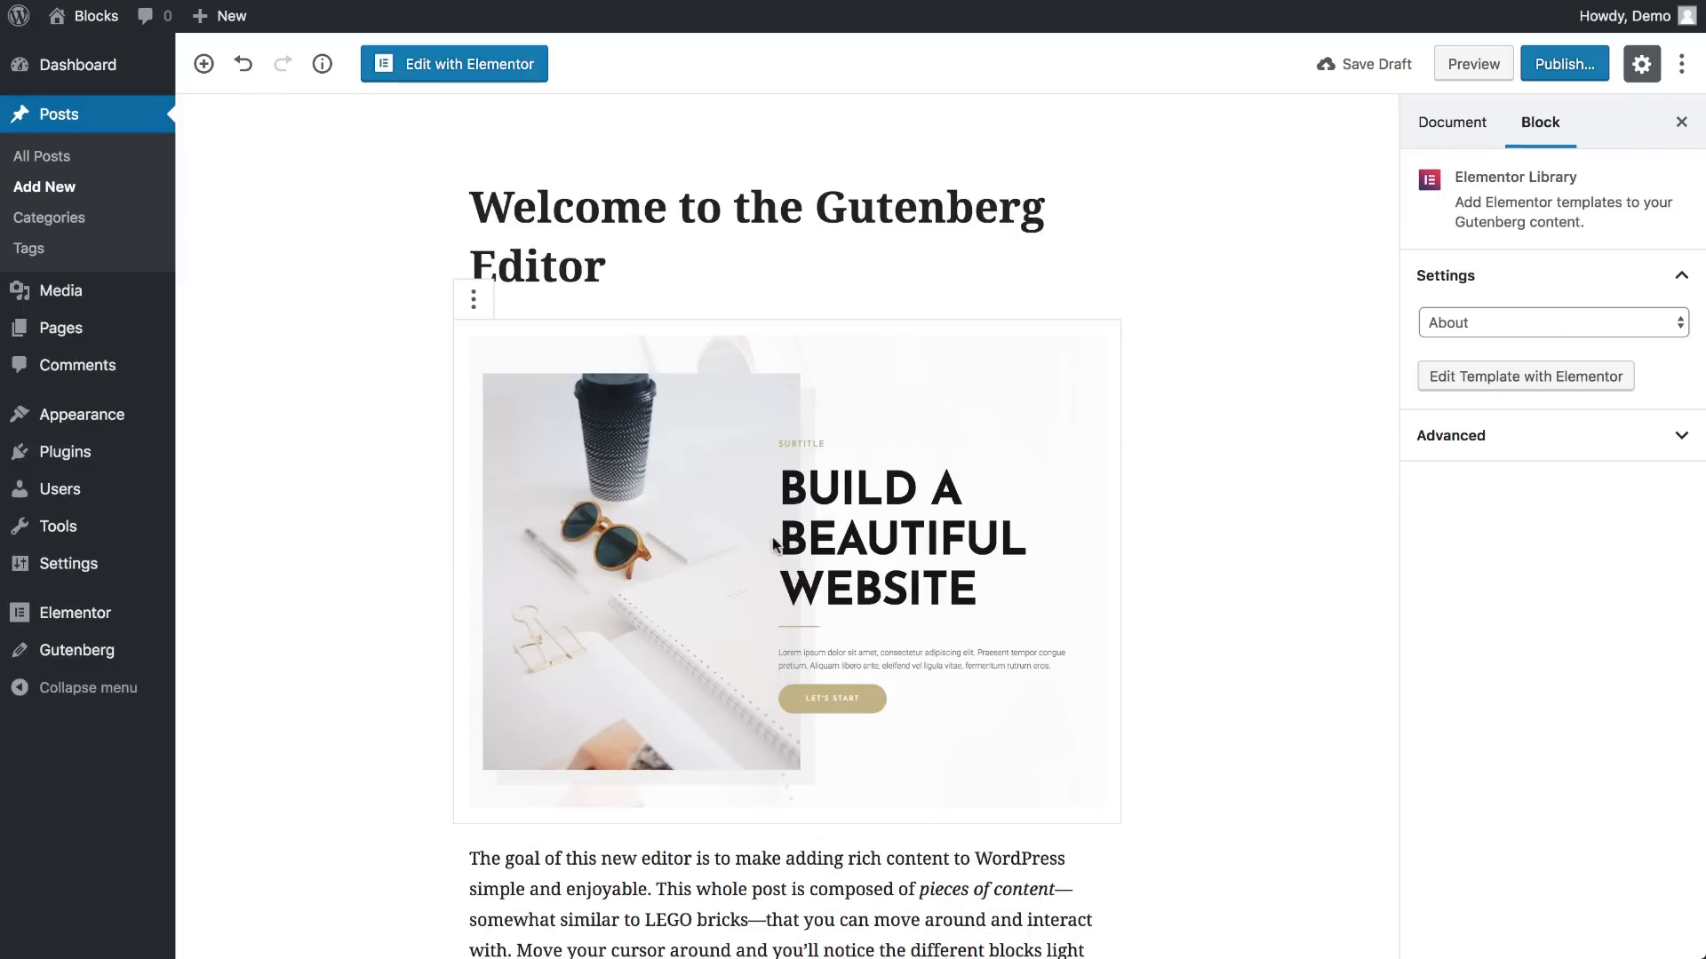